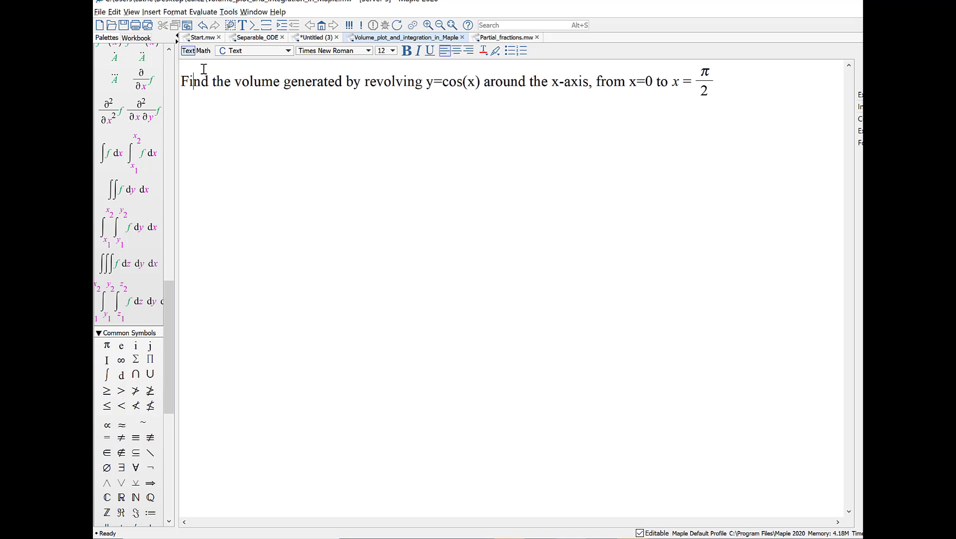
mouse_move(424, 69)
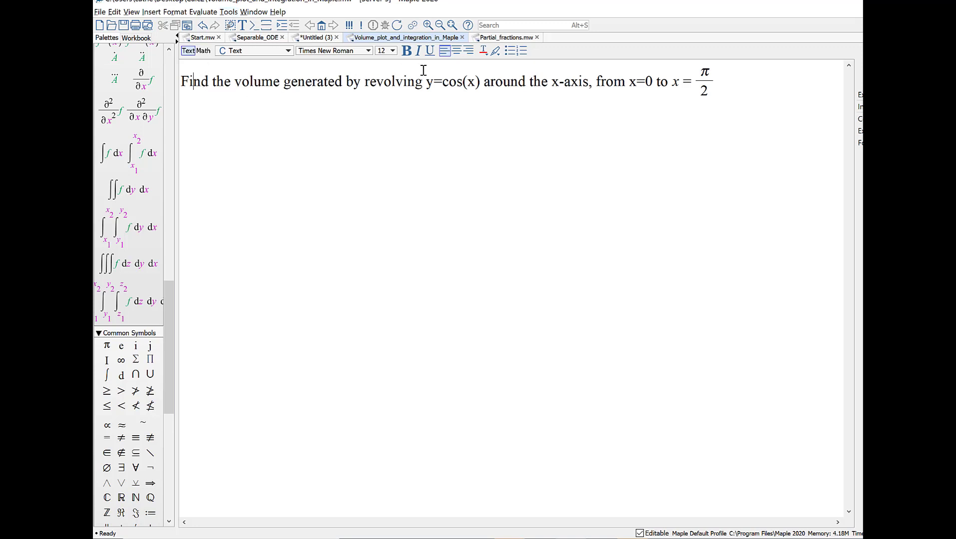
mouse_move(429, 81)
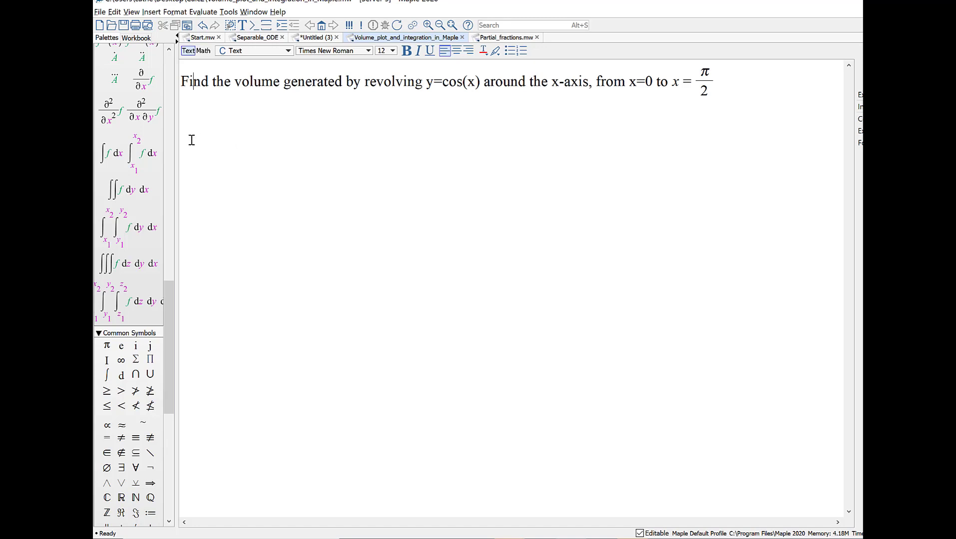
mouse_move(775, 71)
text(plot(cos(x), x = 0 ..)
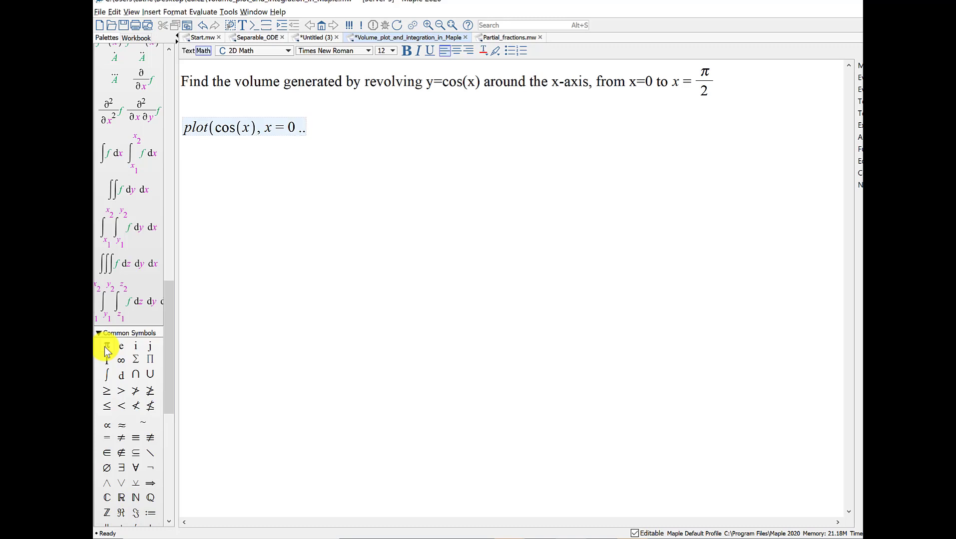
mouse_move(106, 348)
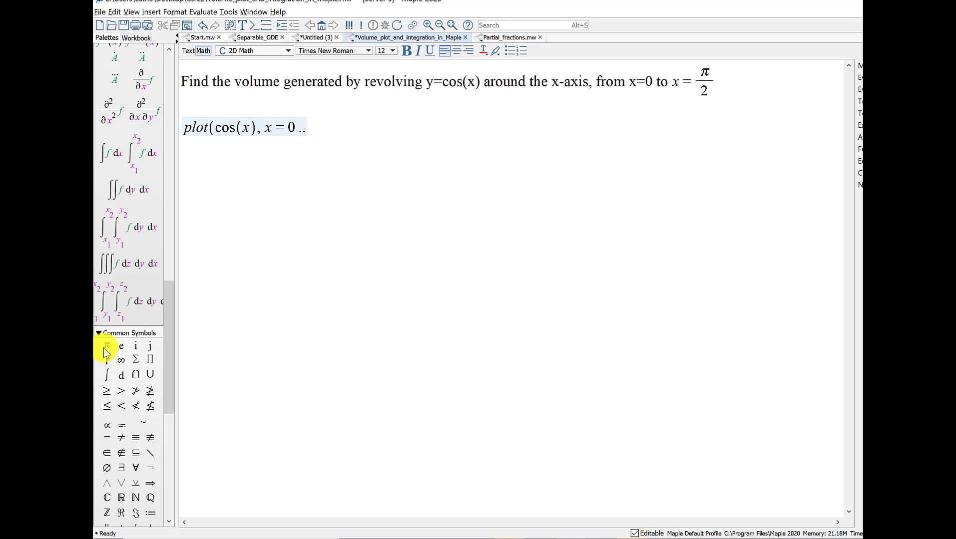
Plot cos(x) over x = 0..π/2, inserting π from the Common Symbols palette
click(106, 346)
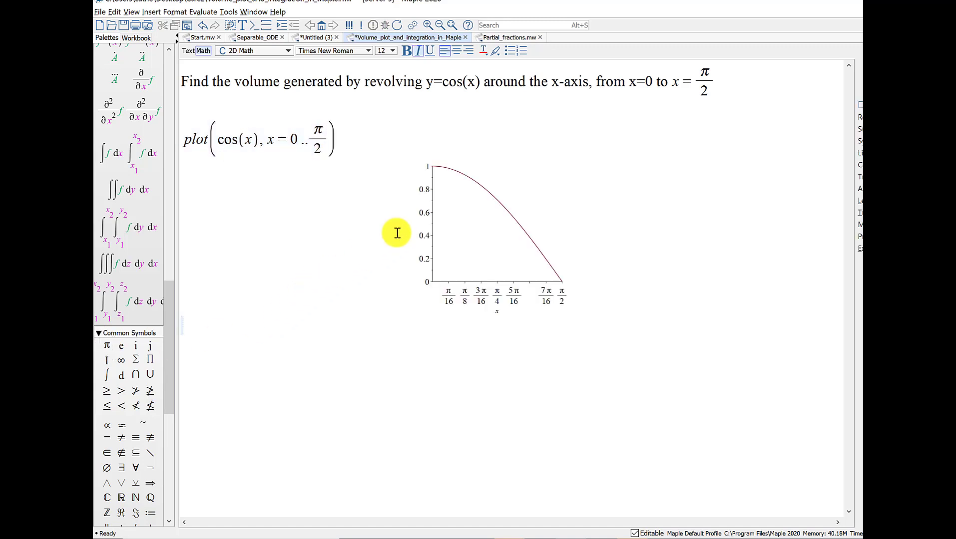
mouse_move(482, 313)
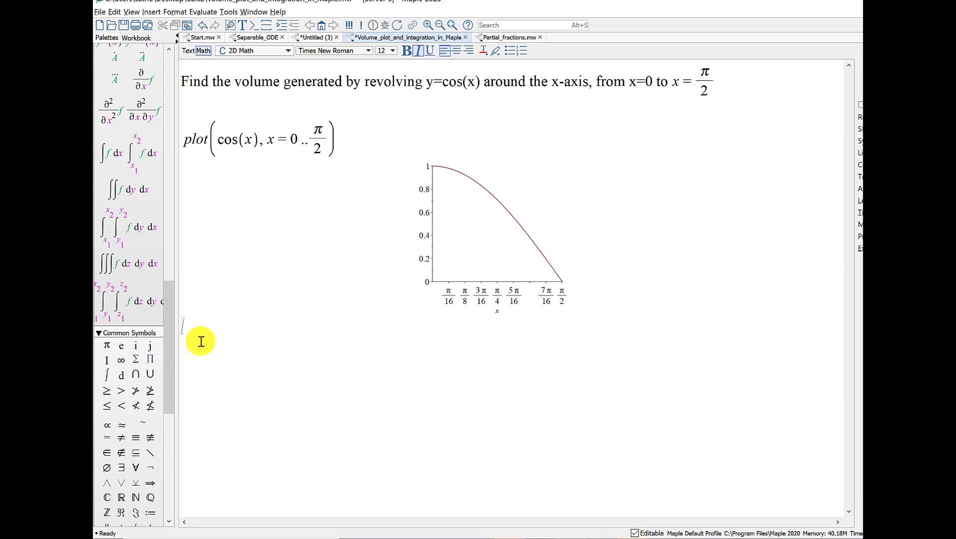
mouse_move(233, 289)
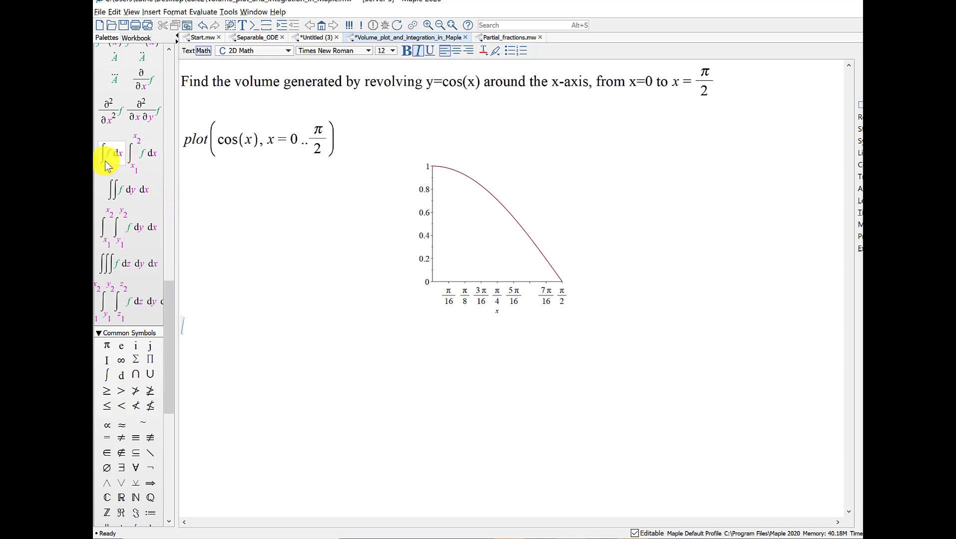
mouse_move(110, 153)
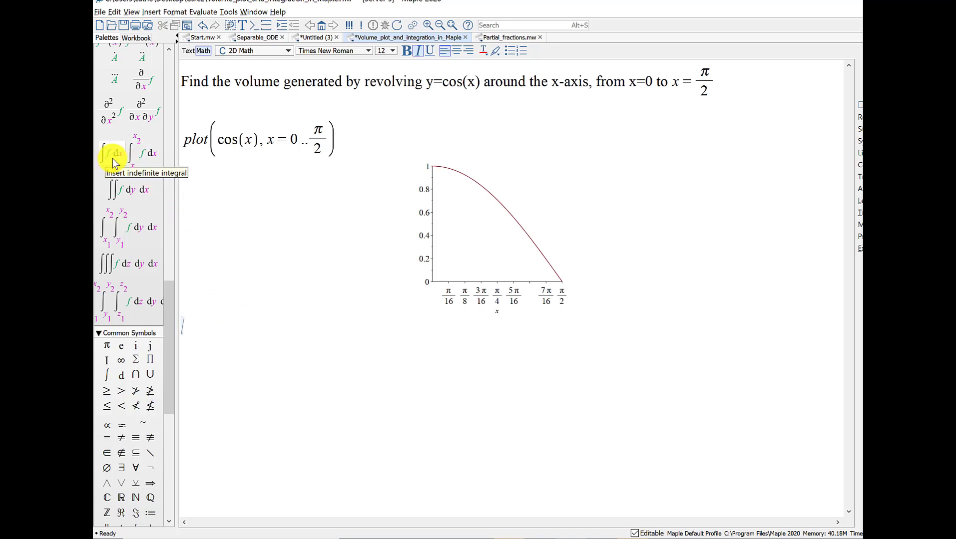
Evaluate the definite integral of π·cos(x)^2 from 0 to π/2, giving π²/4
click(140, 150)
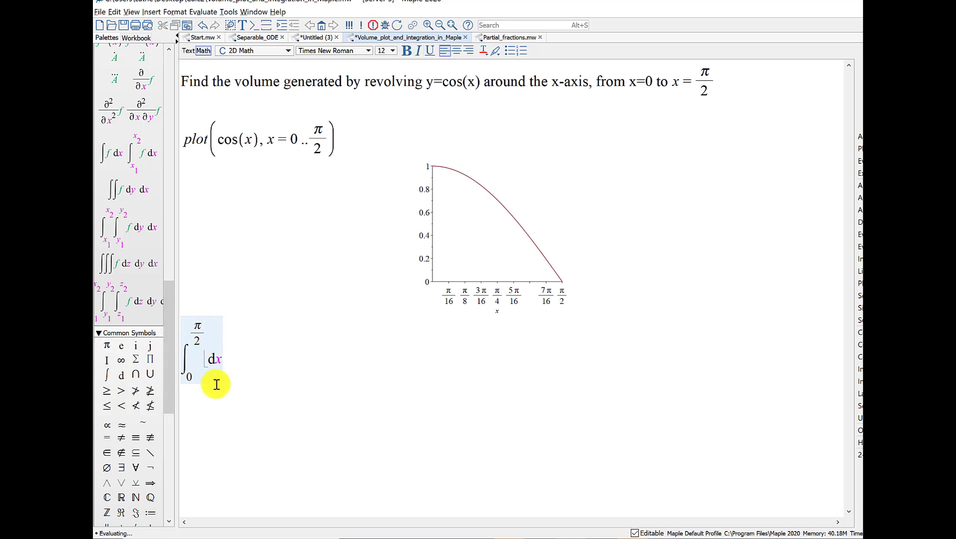
mouse_move(112, 347)
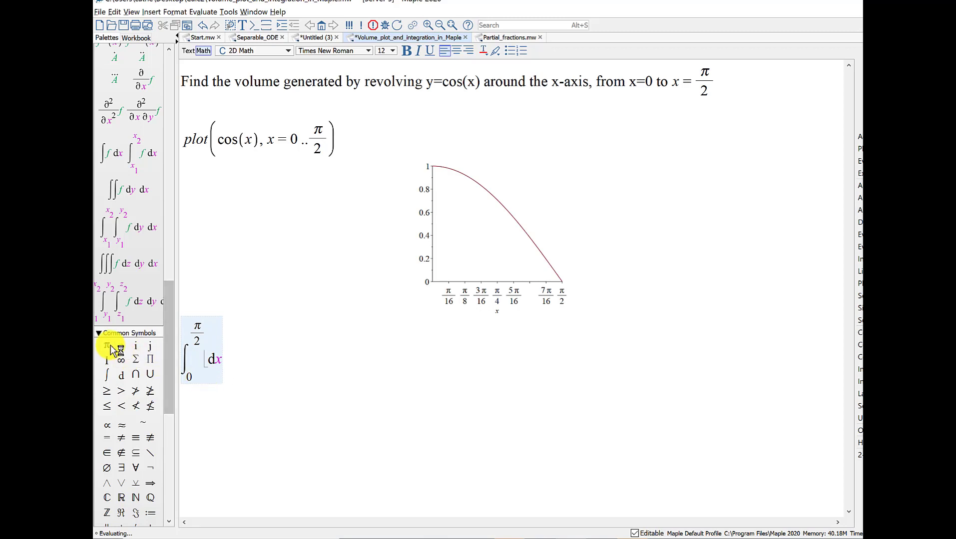
click(106, 346)
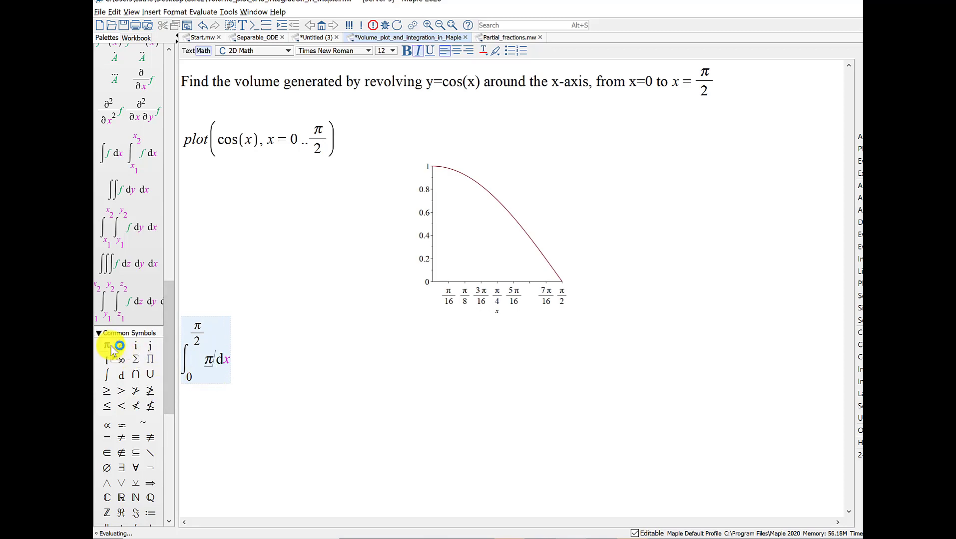
text(·)
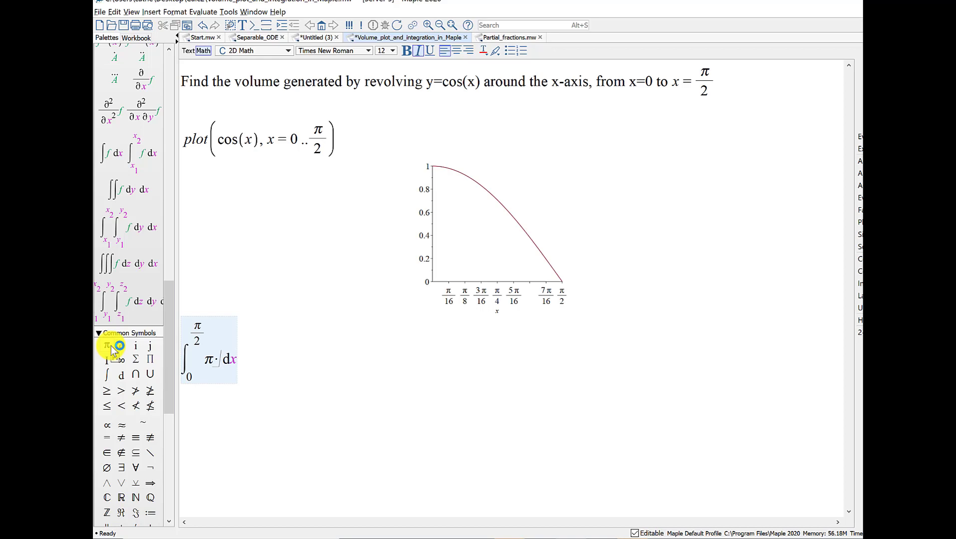
text(cos^2(x)
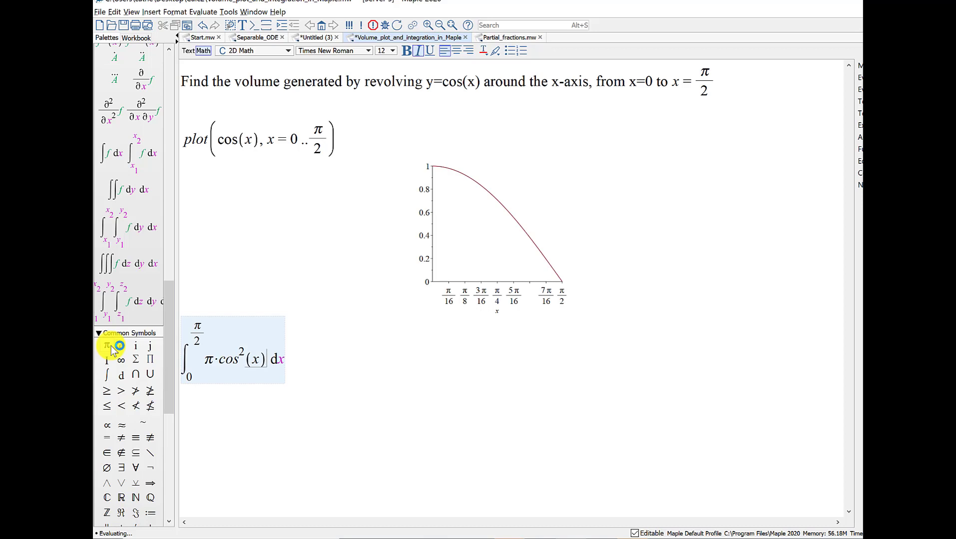
key(Return)
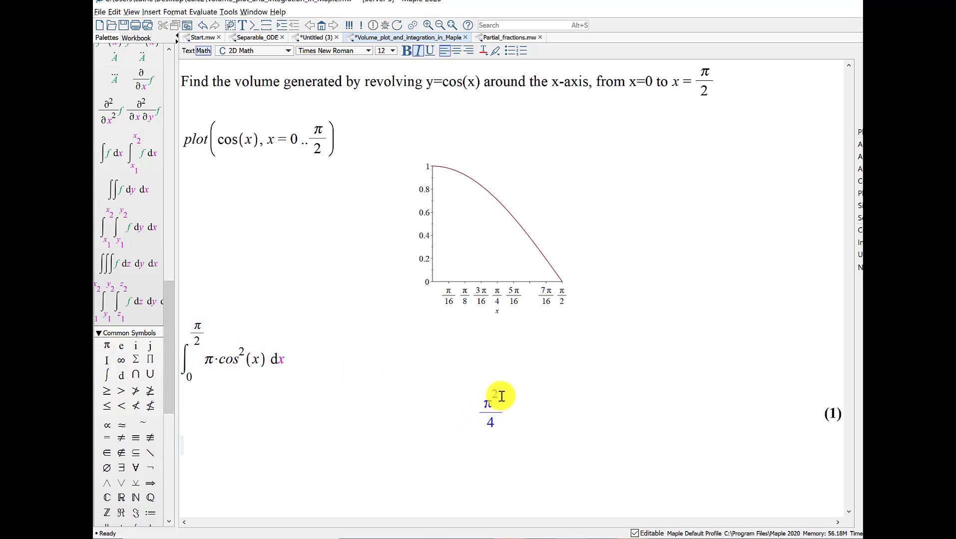
mouse_move(213, 429)
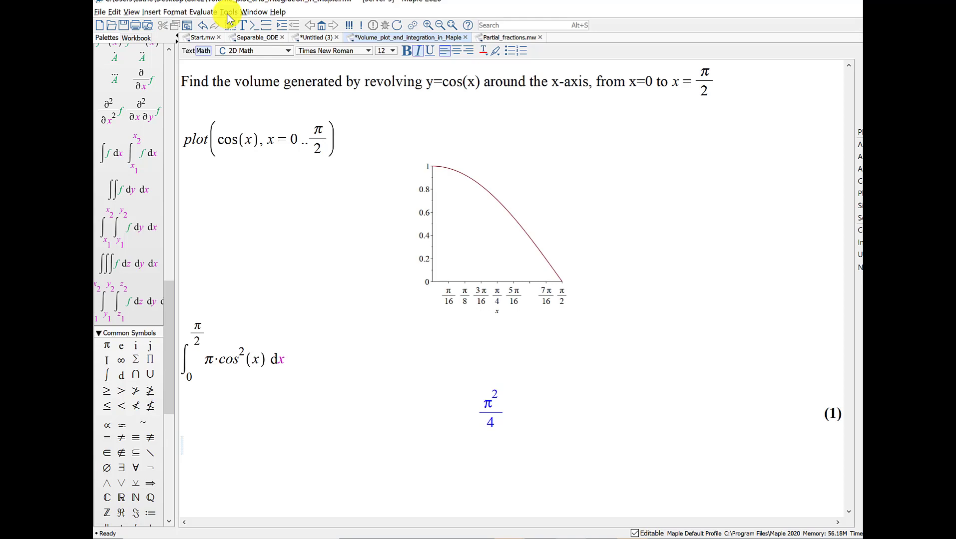
Launch the Calculus - Single Variable Volume of Revolution tutor from the Tools menu
click(230, 12)
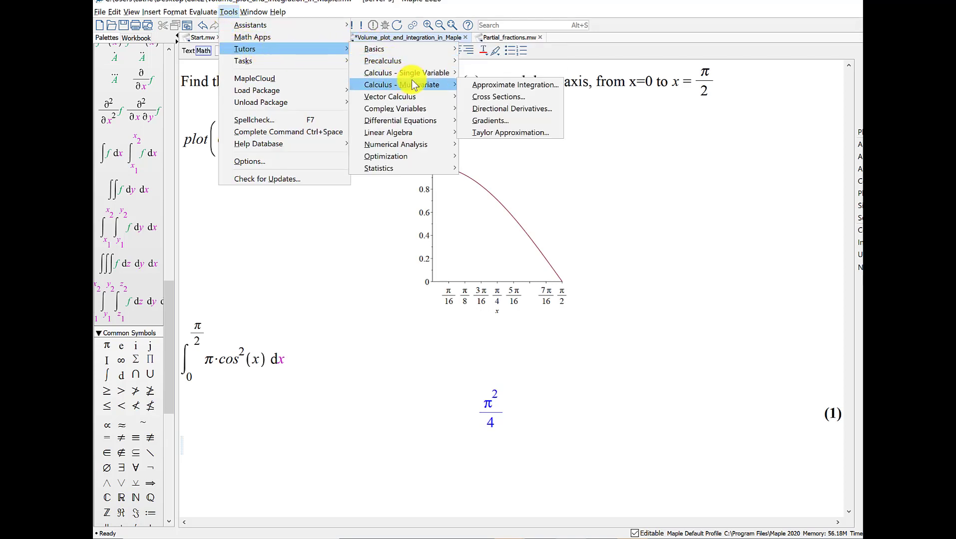
mouse_move(406, 72)
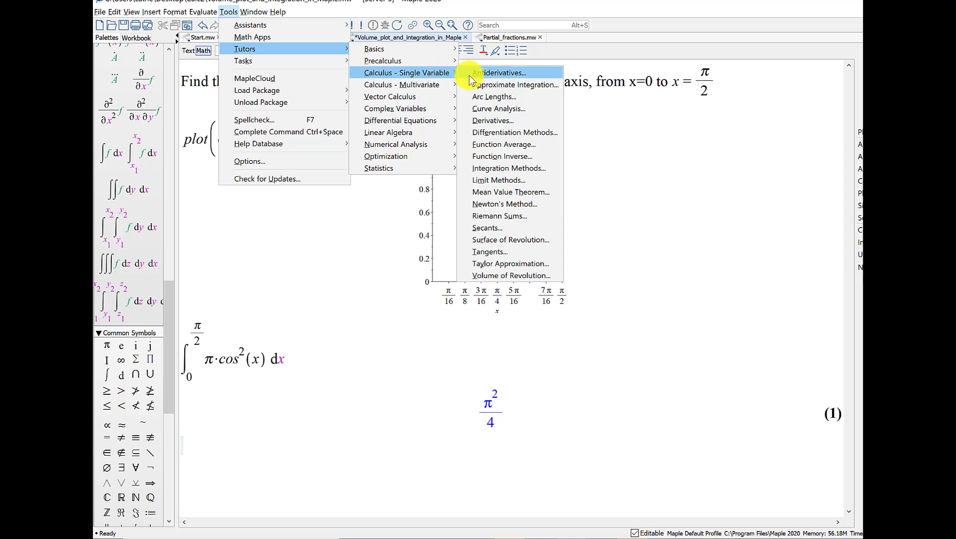
mouse_move(496, 278)
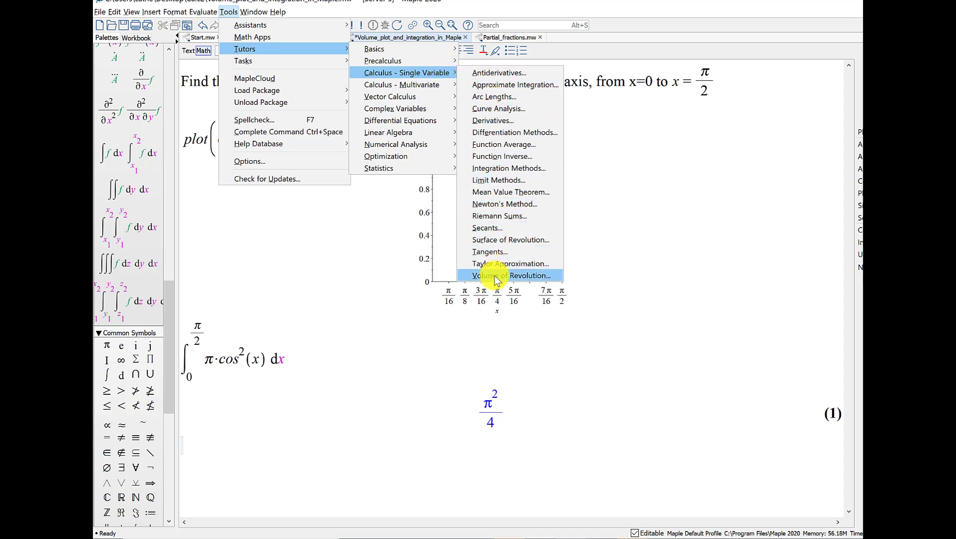
click(509, 276)
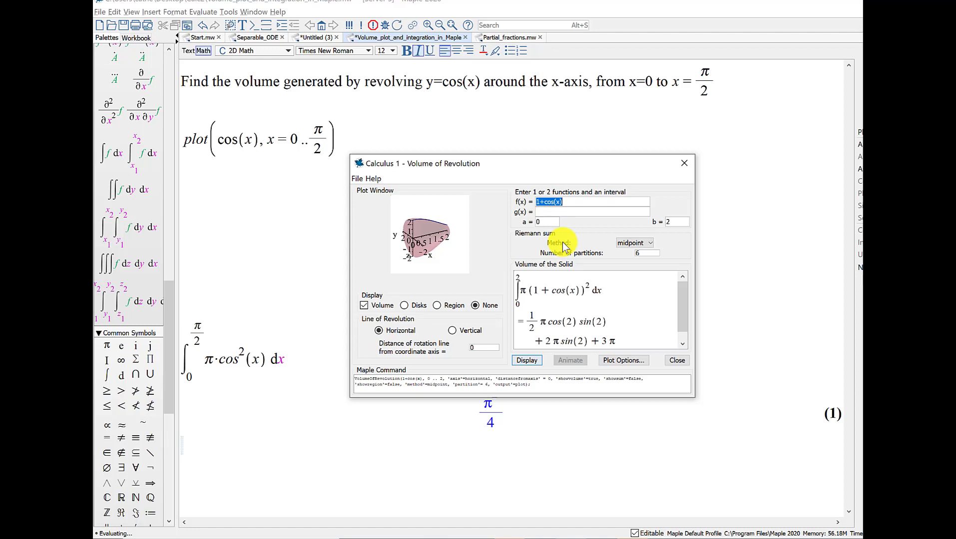
Display the tutor's solid for f(x) = cos(x) from 0 to Pi/2, giving volume π²/4
text(cos(x))
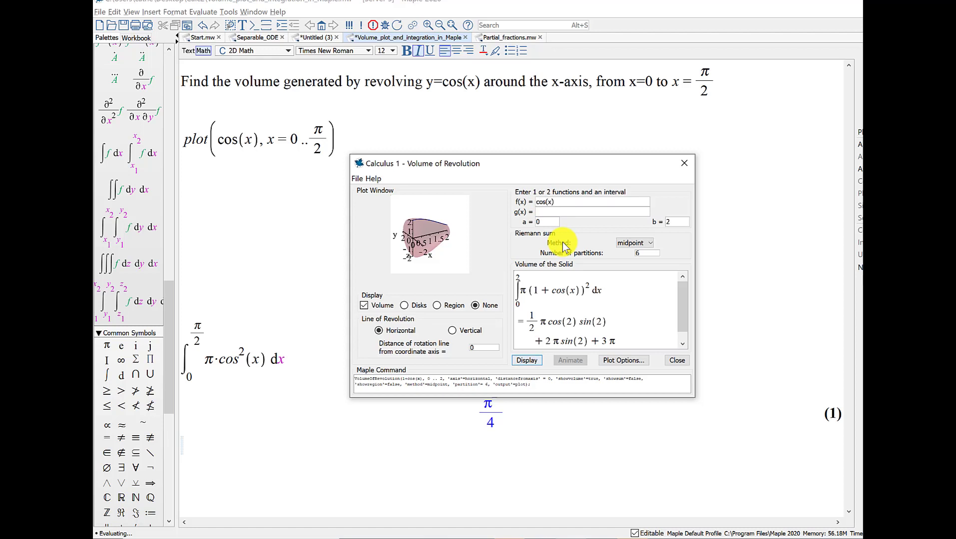
mouse_move(543, 222)
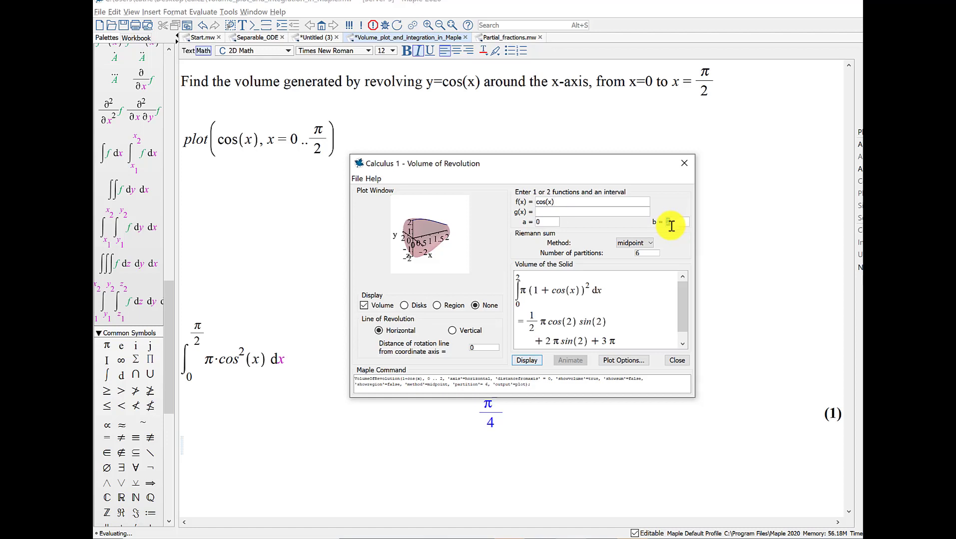
mouse_move(670, 222)
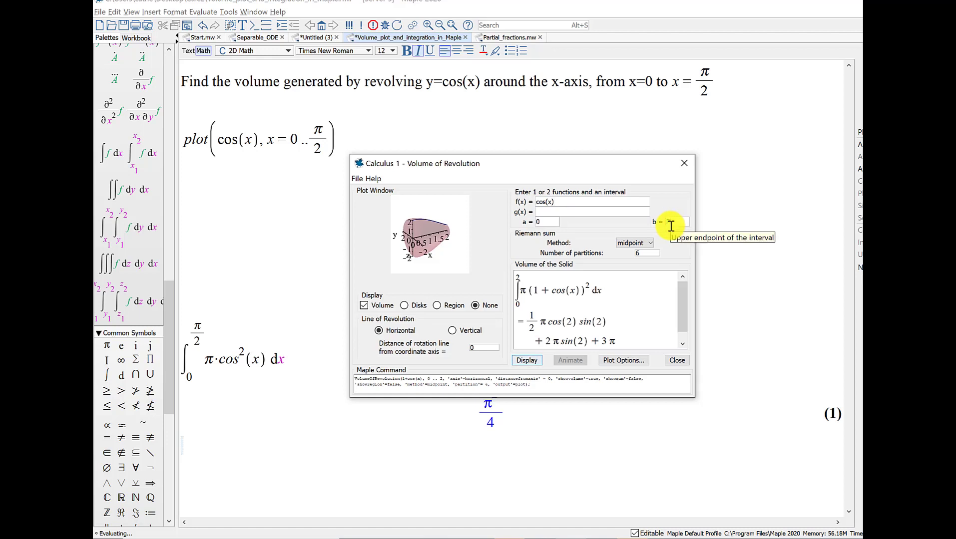
text(Pi/2)
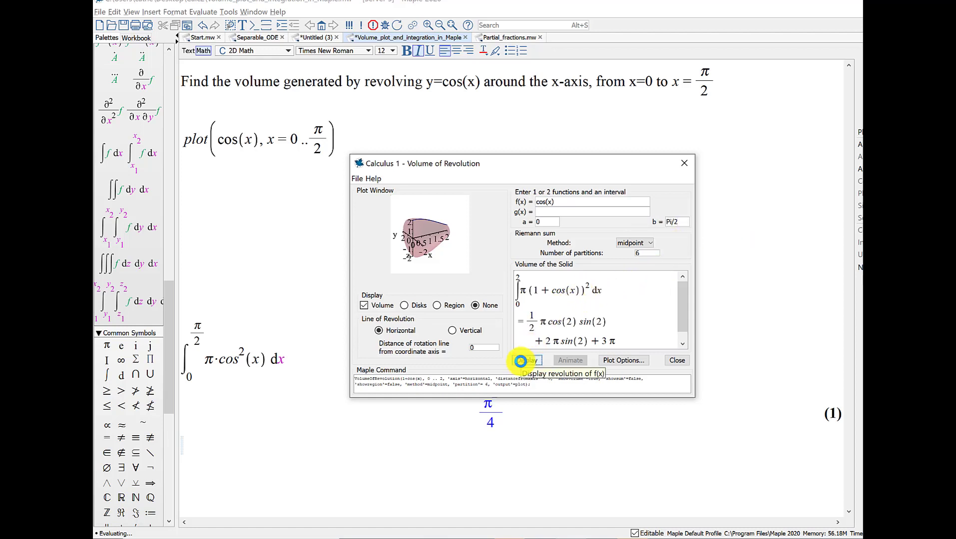
click(526, 359)
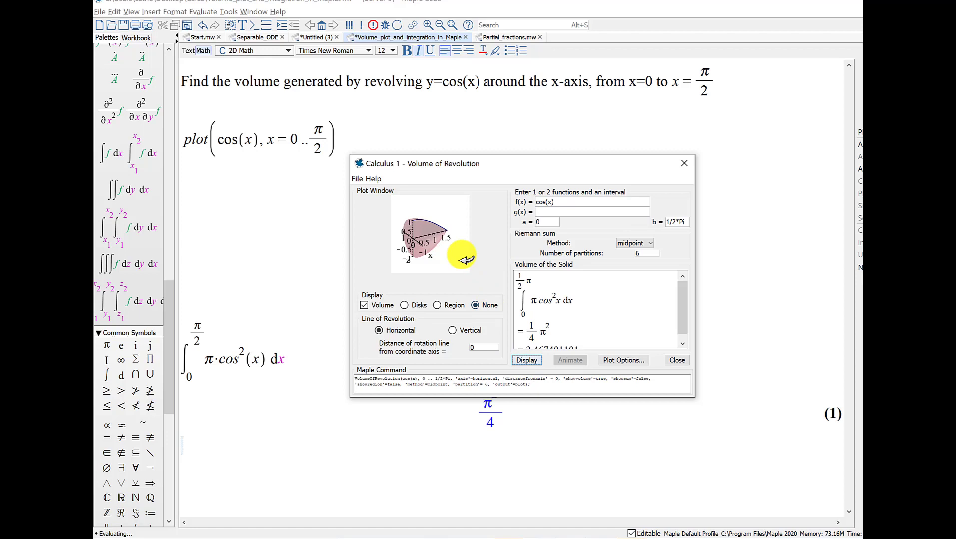
Rotate the preview solid and redisplay to show the decimal volume 2.467401101 under π²/4
drag(464, 256, 429, 220)
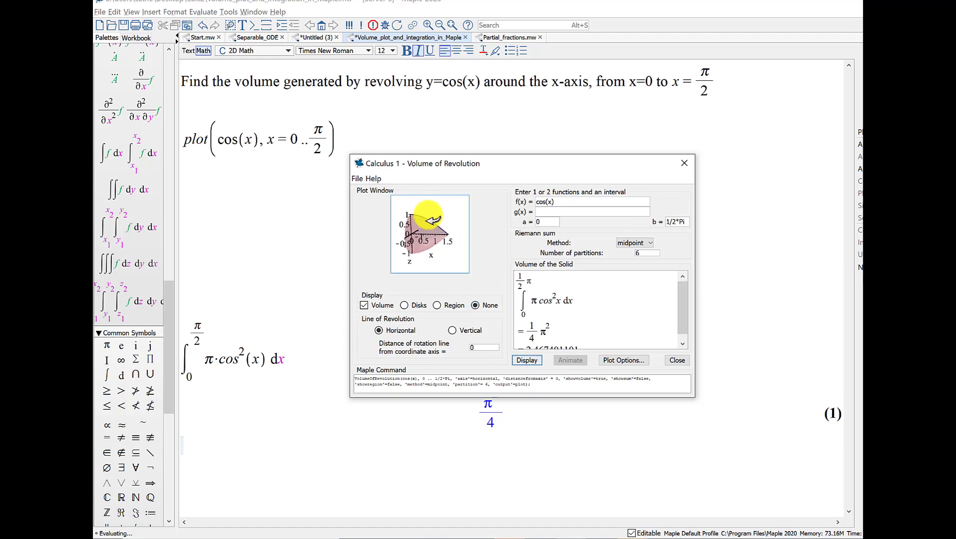
drag(430, 219, 426, 247)
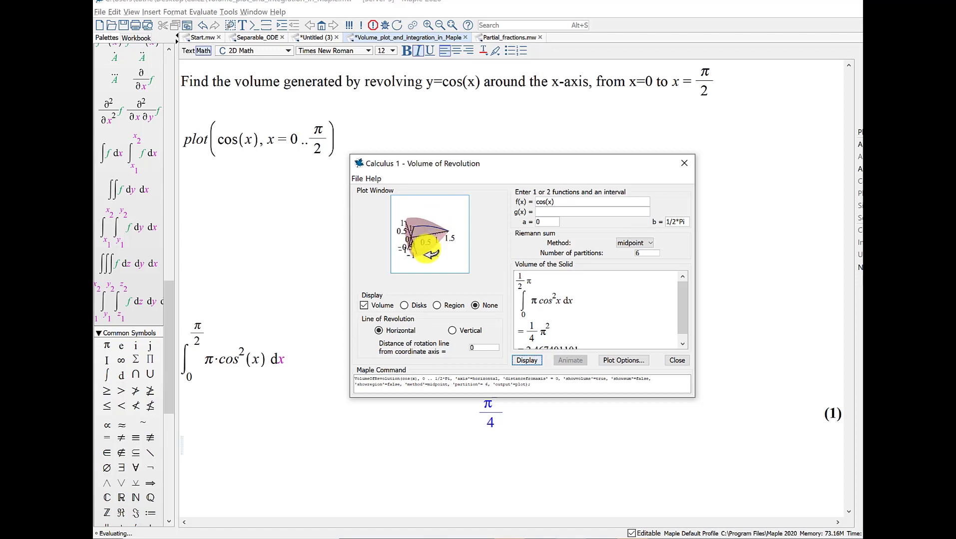
mouse_move(537, 296)
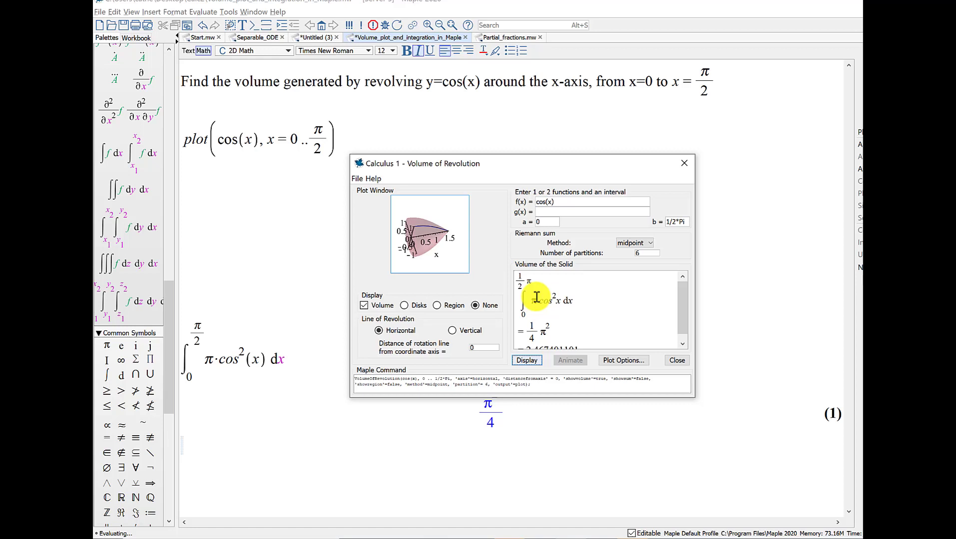
scroll(down, 3)
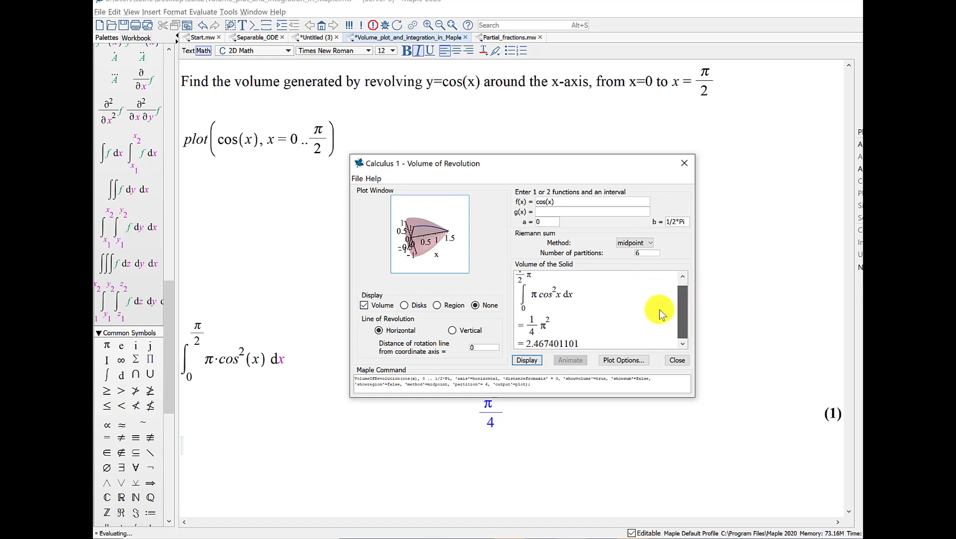
mouse_move(648, 308)
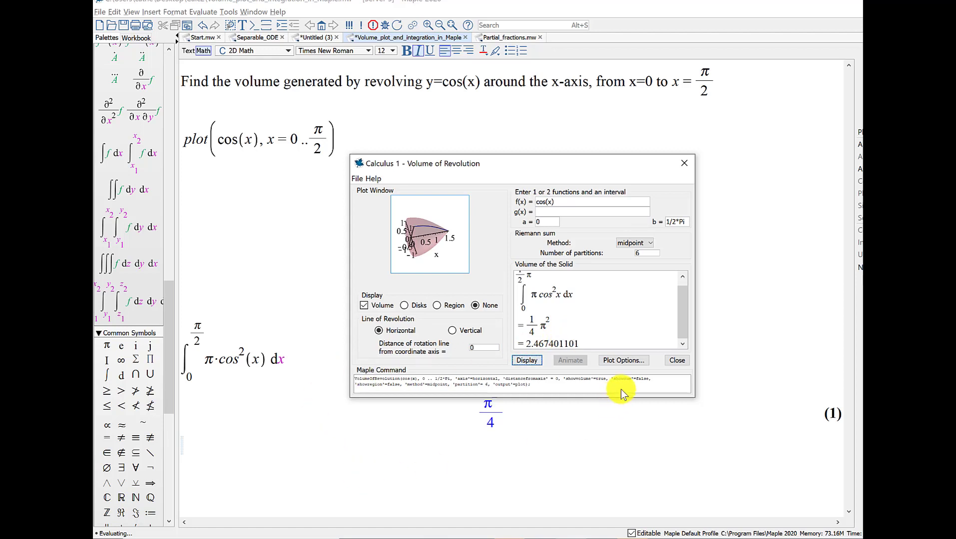
click(527, 361)
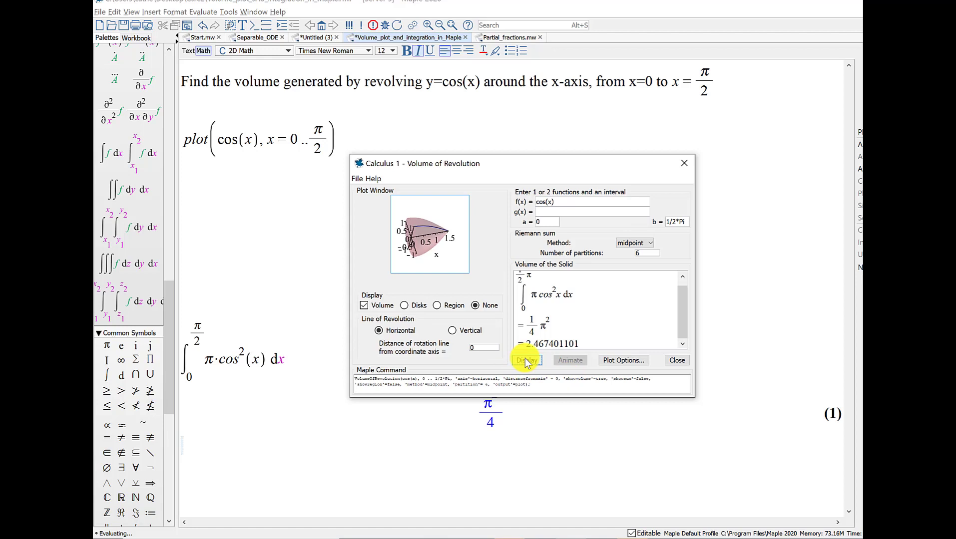
mouse_move(619, 362)
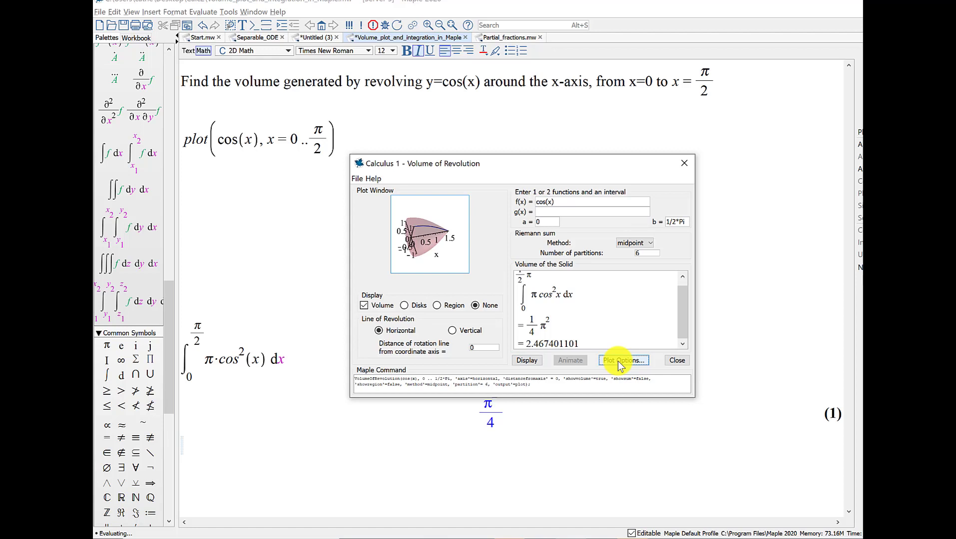
In Plot Options, choose magenta from the colour swatches as the solid's colour
click(623, 359)
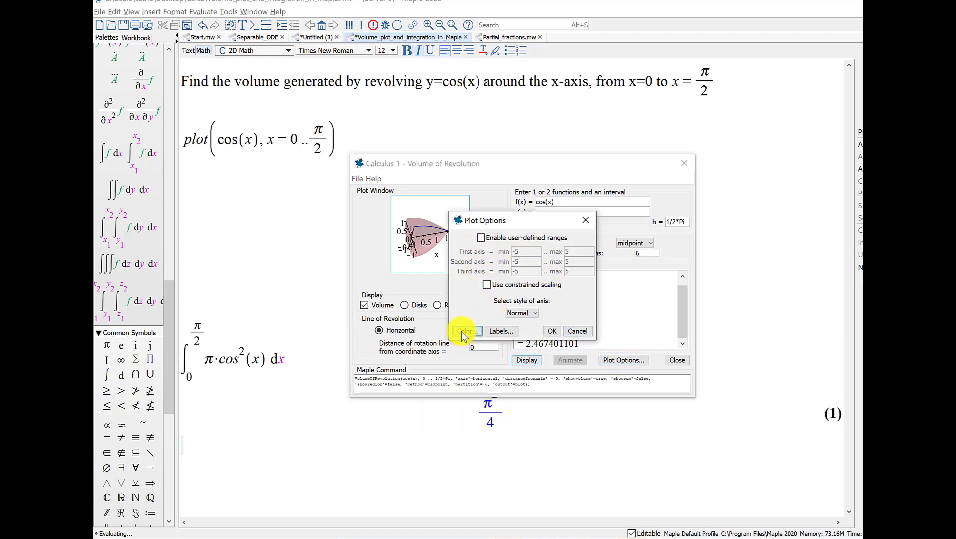
click(465, 330)
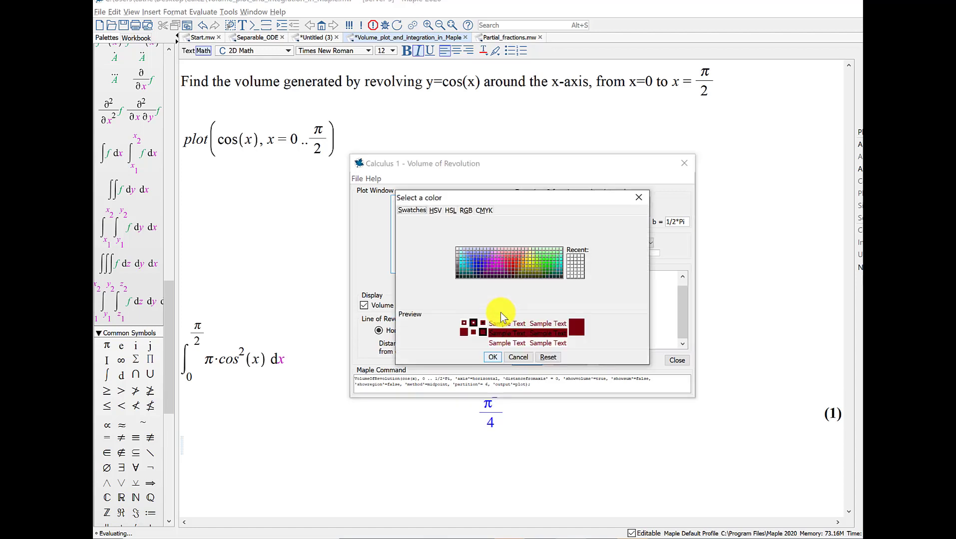
click(499, 264)
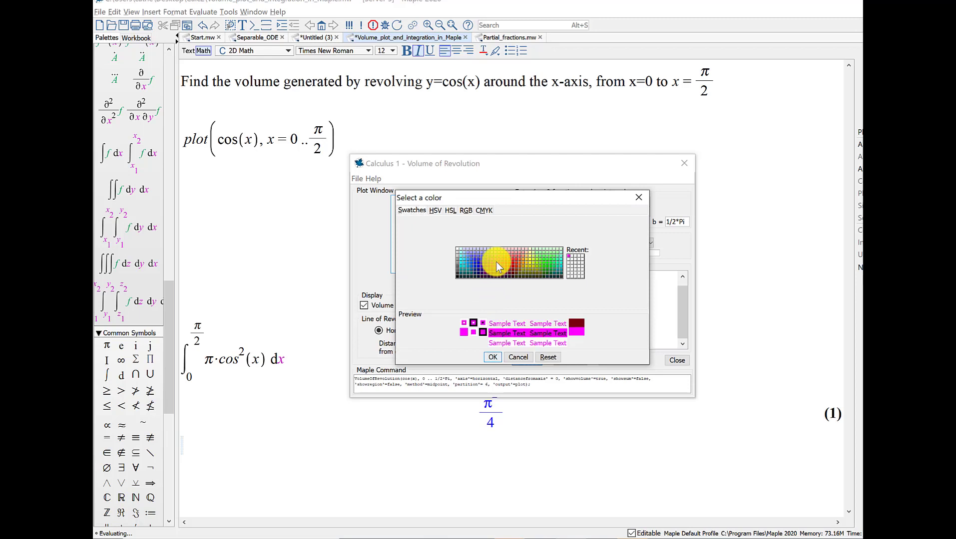
click(518, 356)
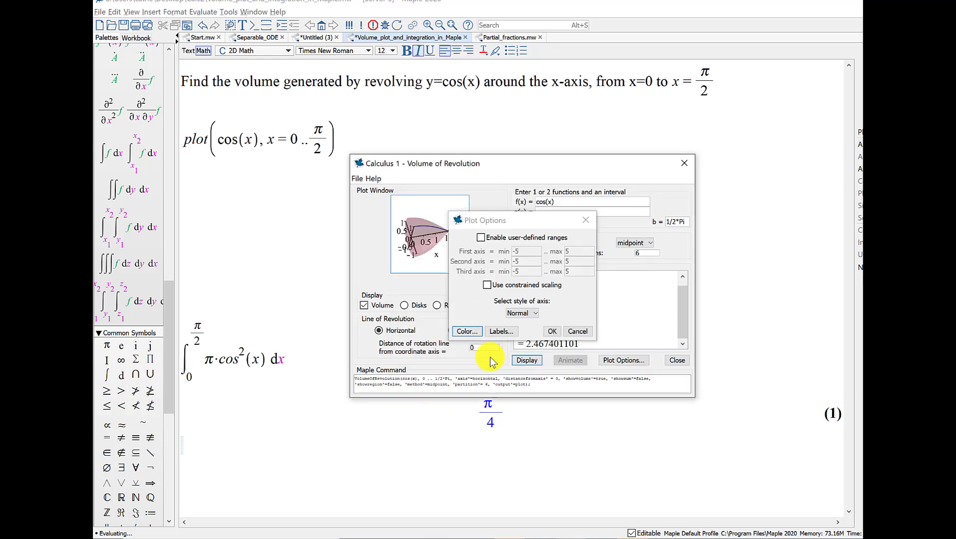
mouse_move(498, 313)
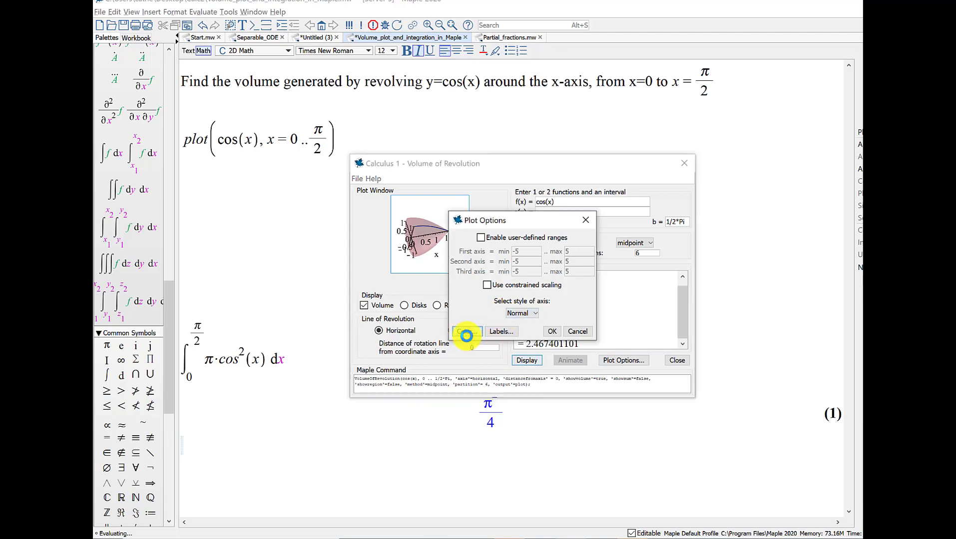
Select the plot element to recolour and apply the plot options
click(466, 331)
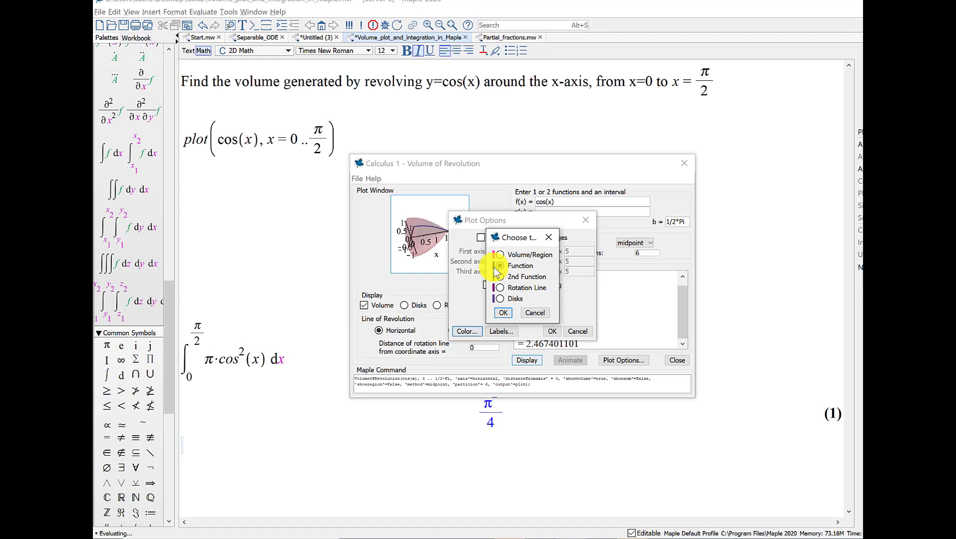
click(500, 265)
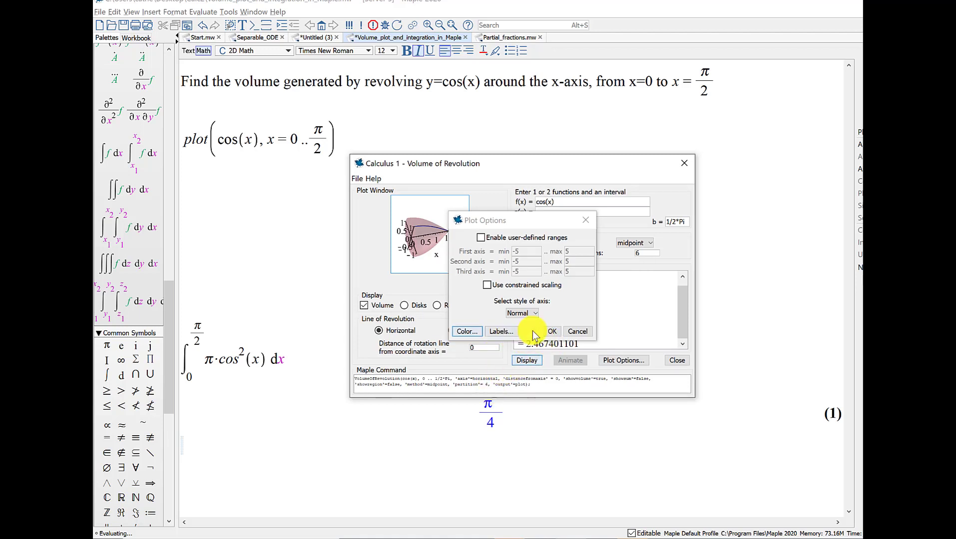
click(552, 330)
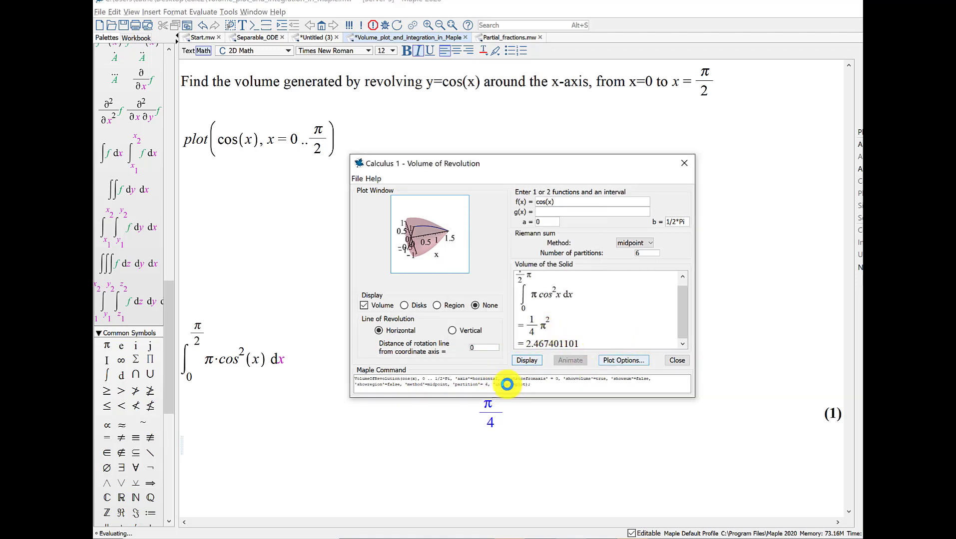
mouse_move(533, 360)
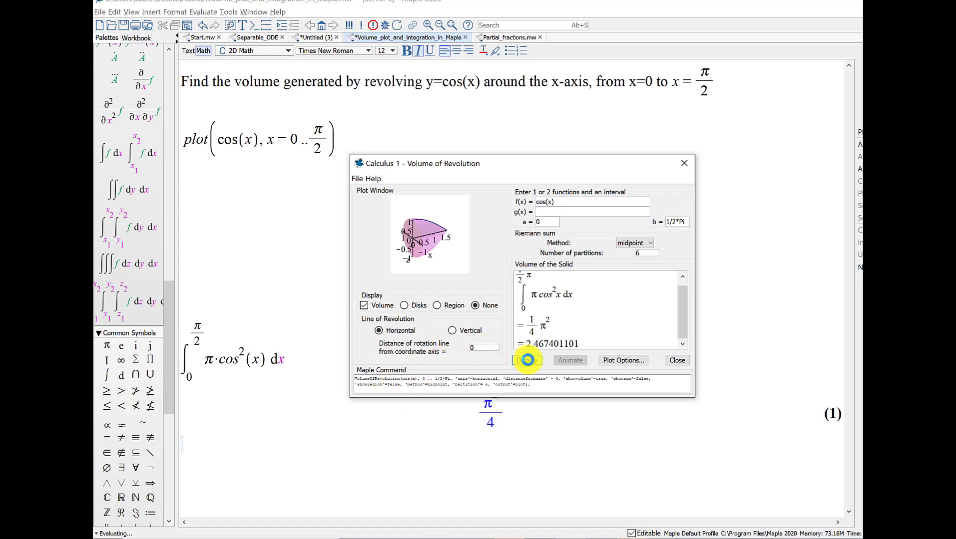
mouse_move(527, 360)
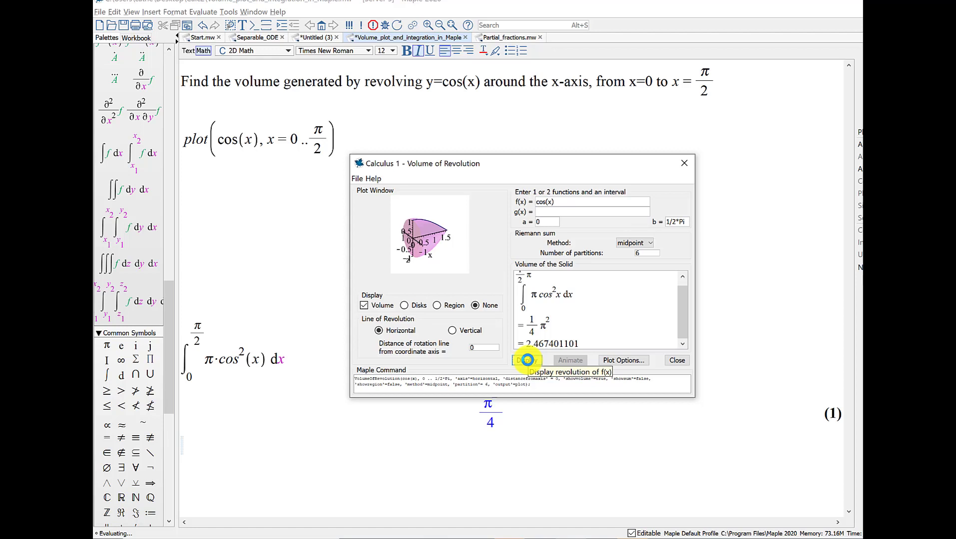
mouse_move(672, 352)
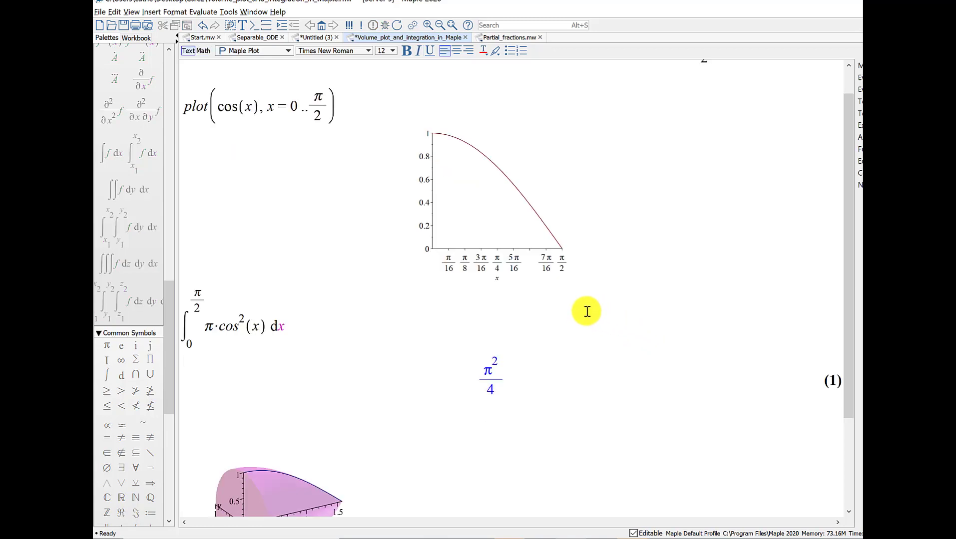
Rotate the magenta 3D solid in the worksheet to show its rounded side
scroll(down, 3)
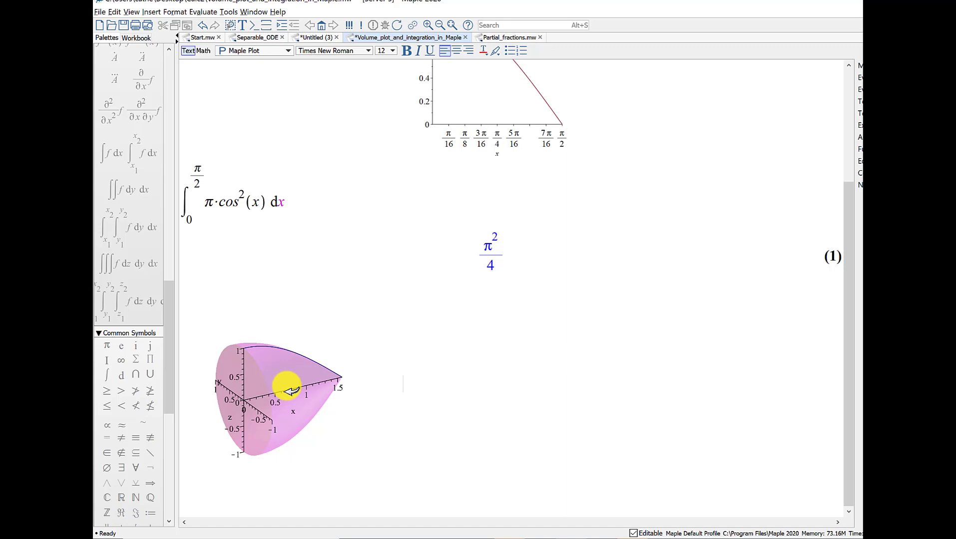
click(286, 389)
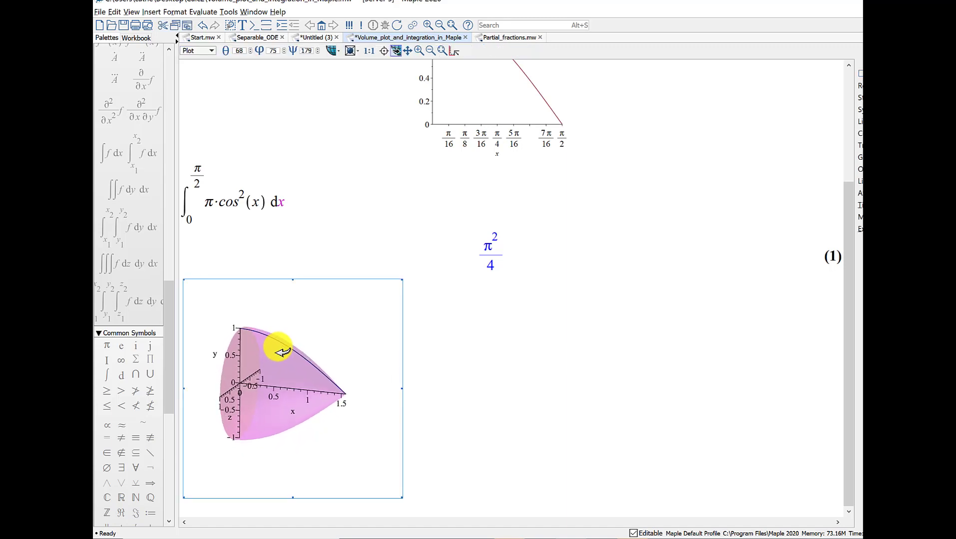
drag(281, 351, 264, 375)
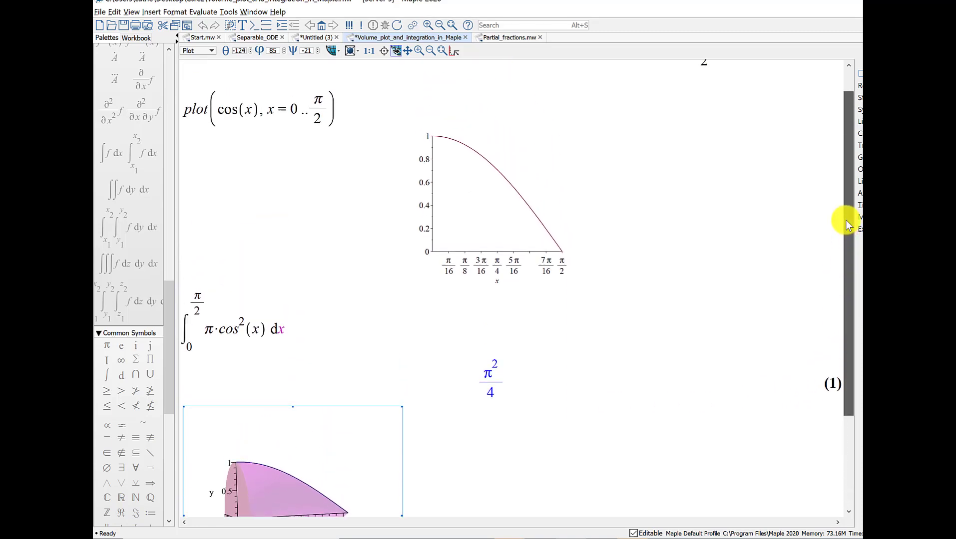
scroll(down, 3)
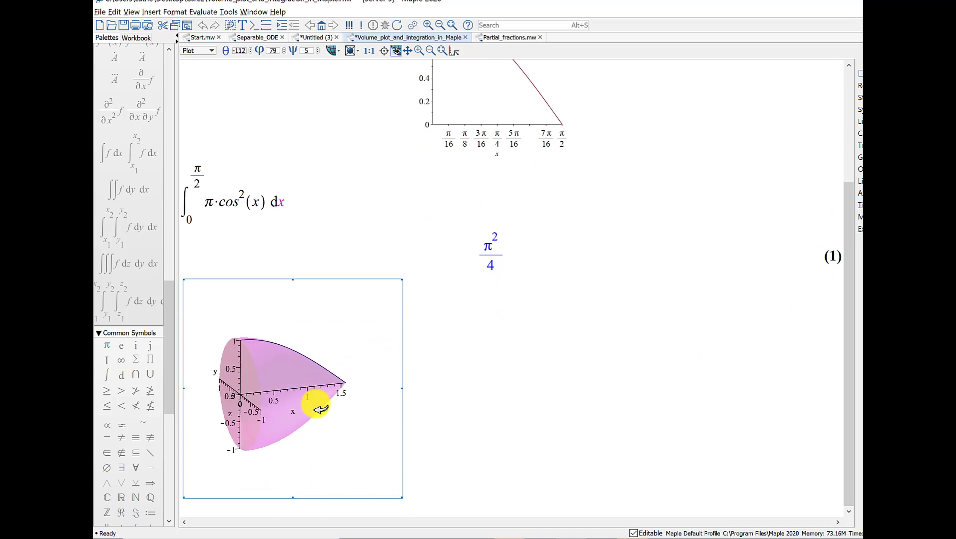
drag(317, 409, 345, 435)
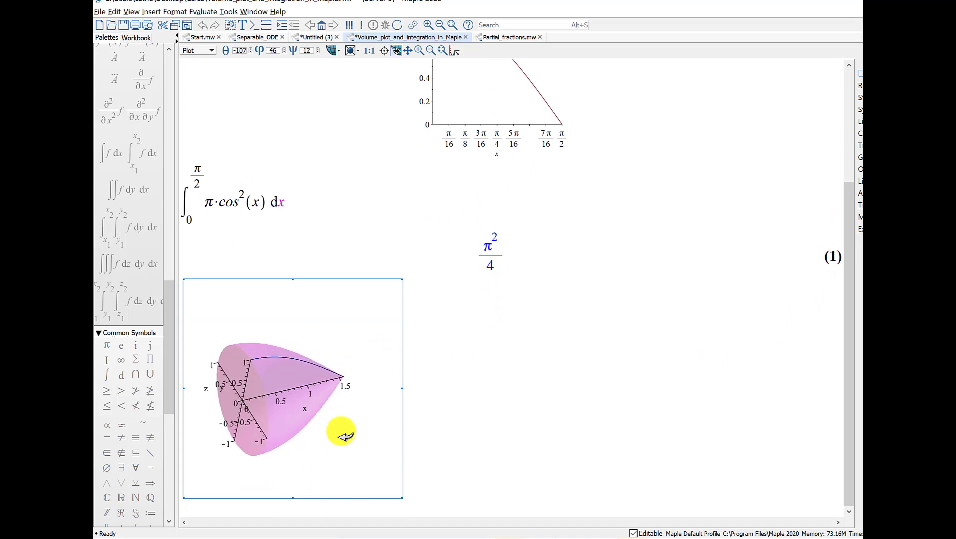